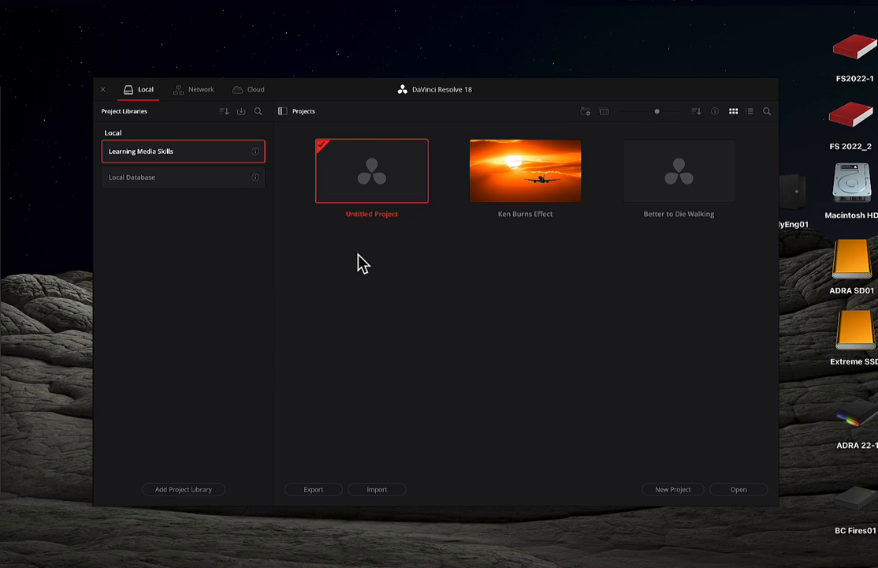
pyautogui.moveTo(525, 177)
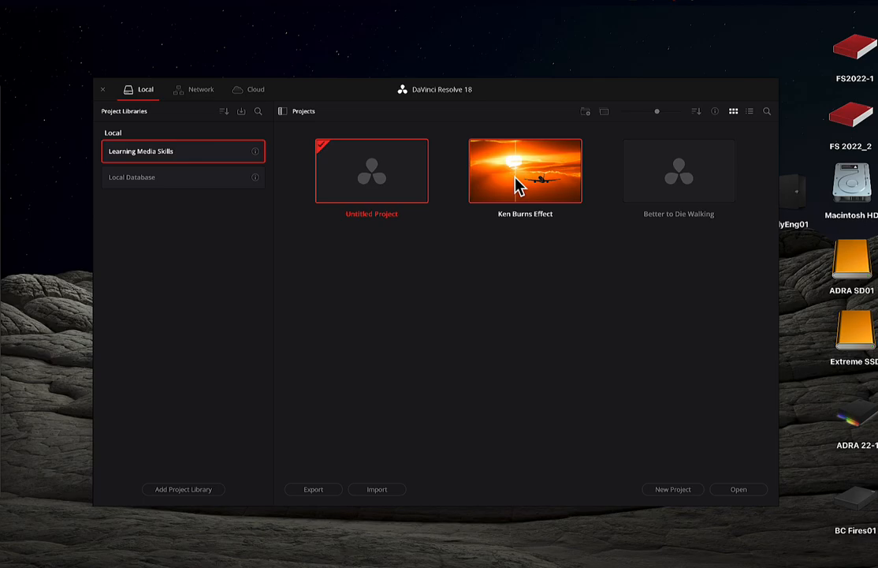
# Step: Open the Ken Burns Effect project from the Project Manager thumbnails
pyautogui.doubleClick(525, 170)
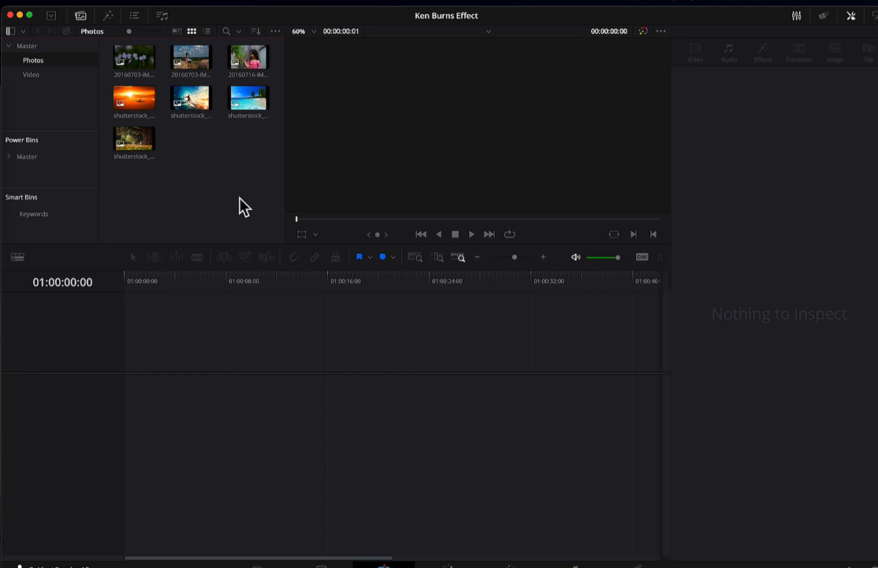
pyautogui.moveTo(231, 229)
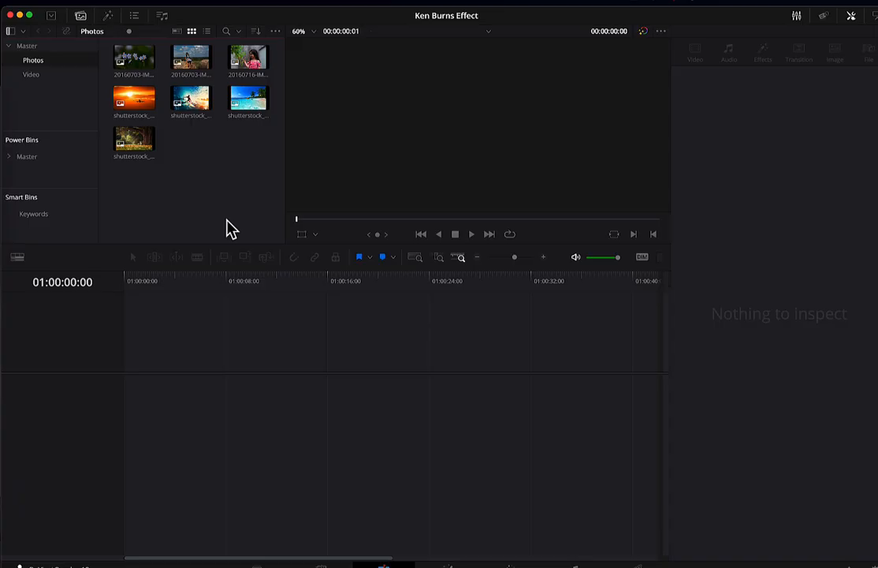
pyautogui.moveTo(203, 218)
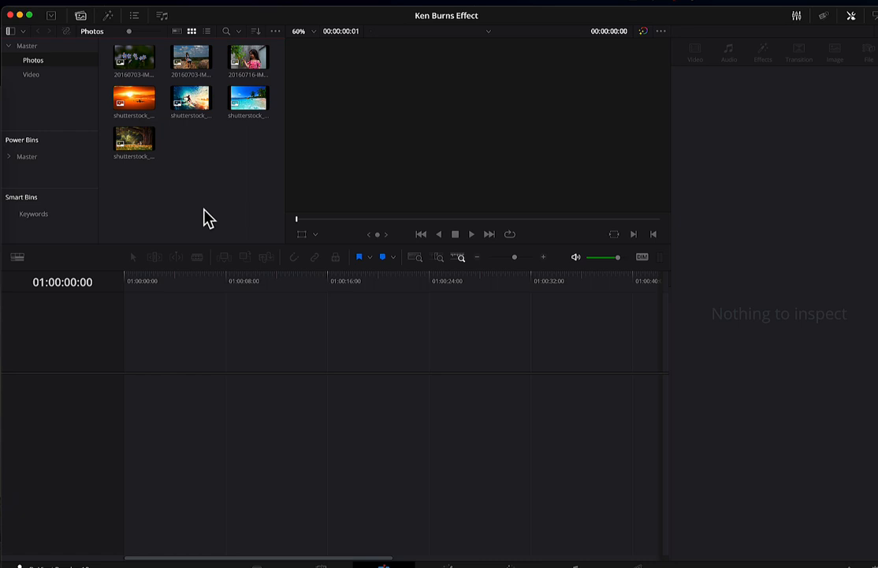
pyautogui.moveTo(227, 219)
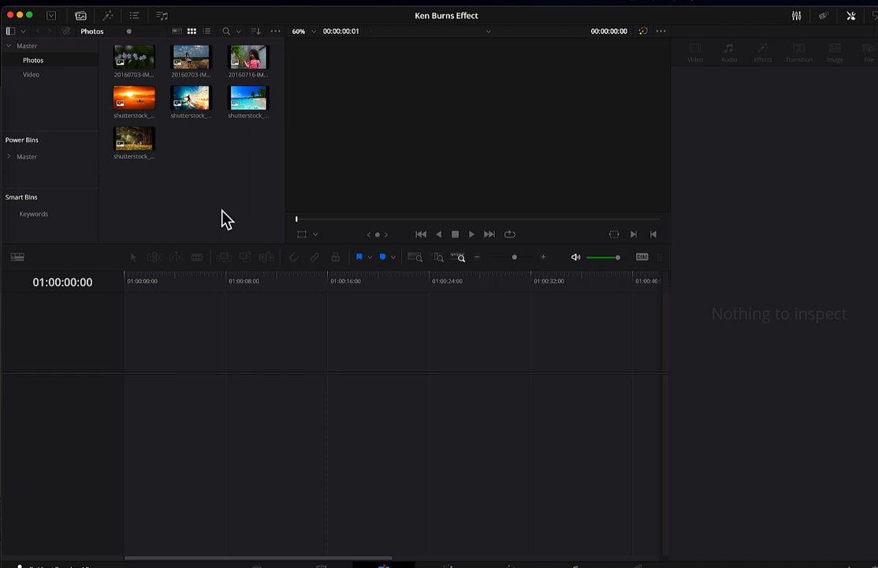
pyautogui.moveTo(238, 197)
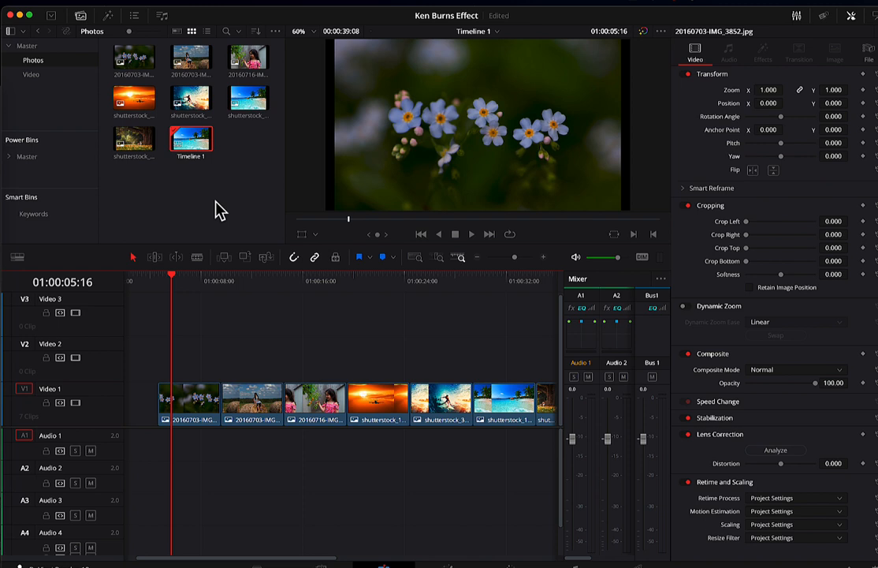
pyautogui.moveTo(174, 284)
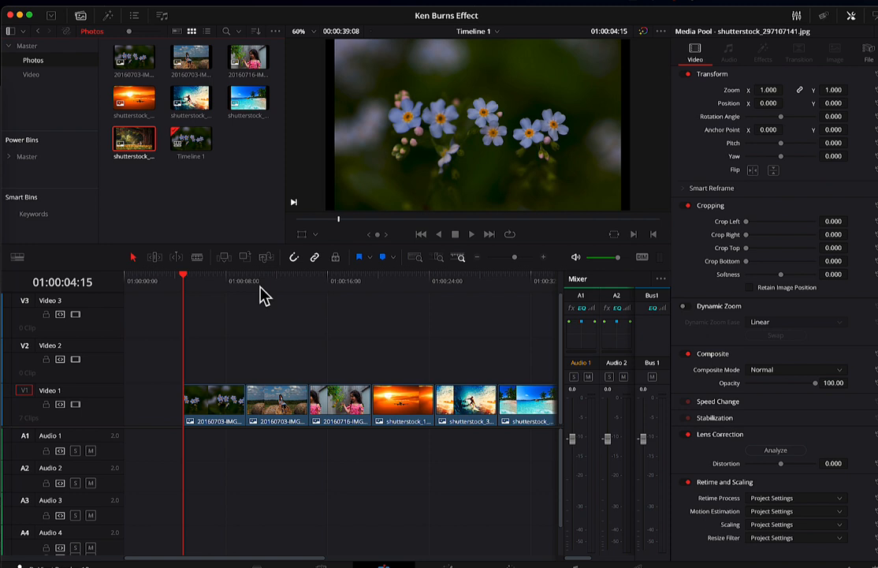
pyautogui.moveTo(134, 142)
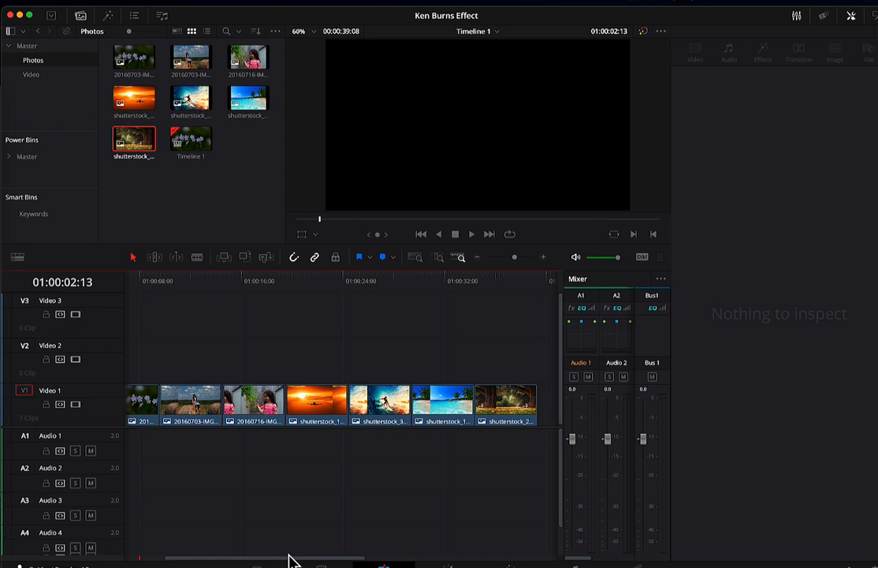
pyautogui.click(166, 280)
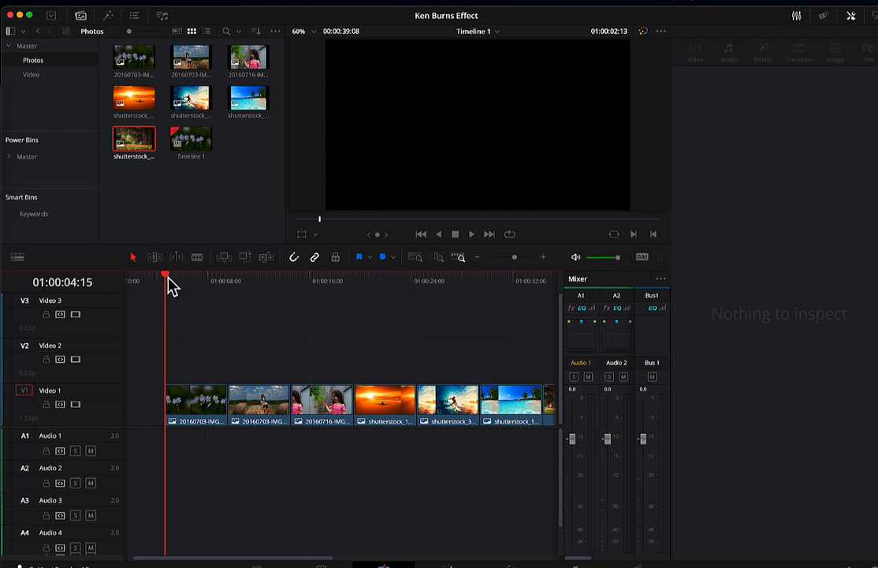
pyautogui.click(526, 280)
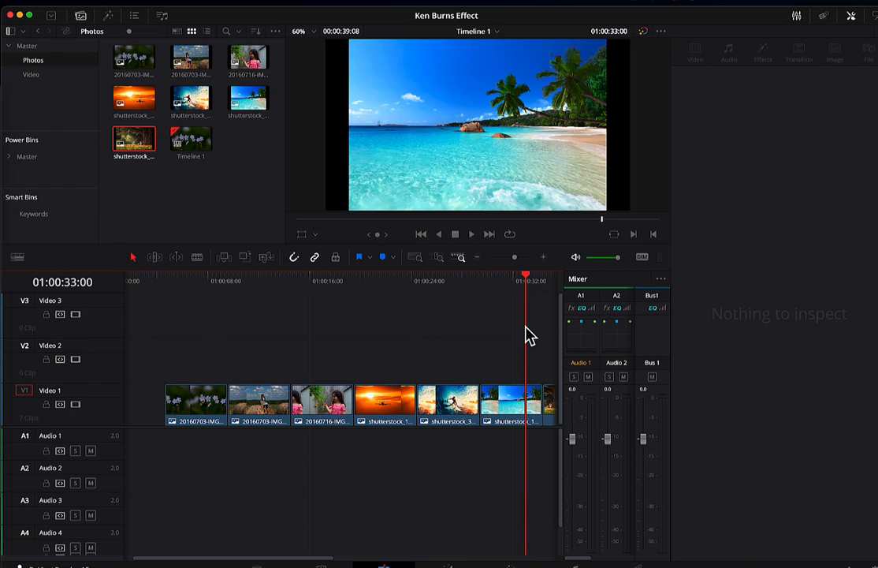
pyautogui.click(196, 399)
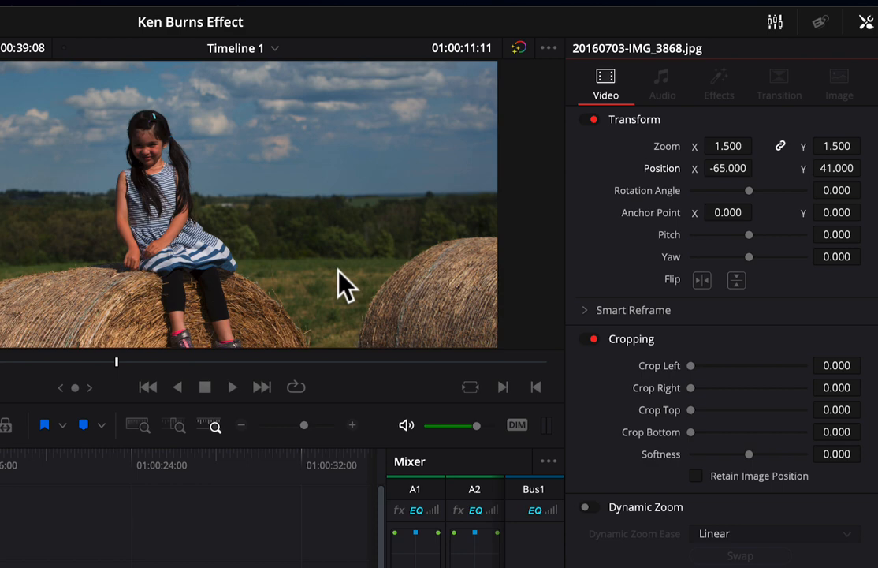
pyautogui.moveTo(71, 512)
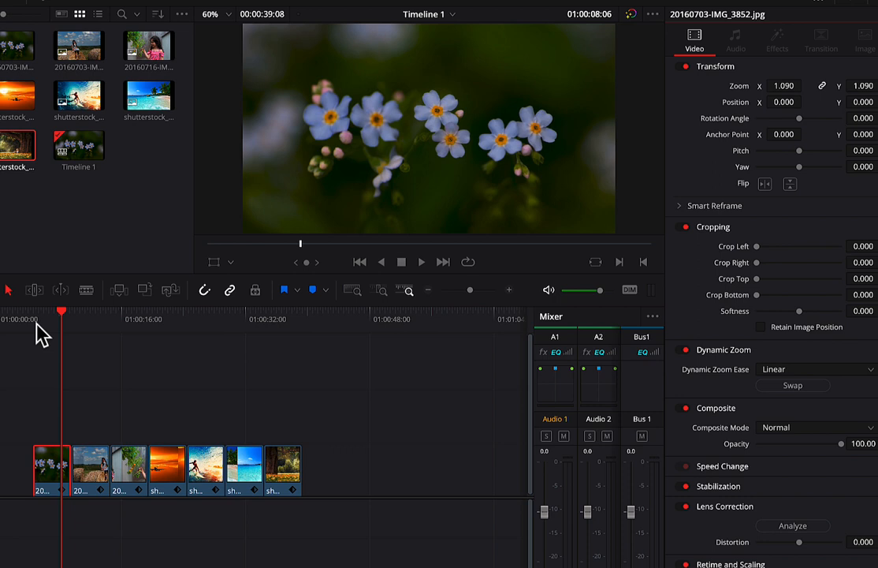
pyautogui.moveTo(623, 392)
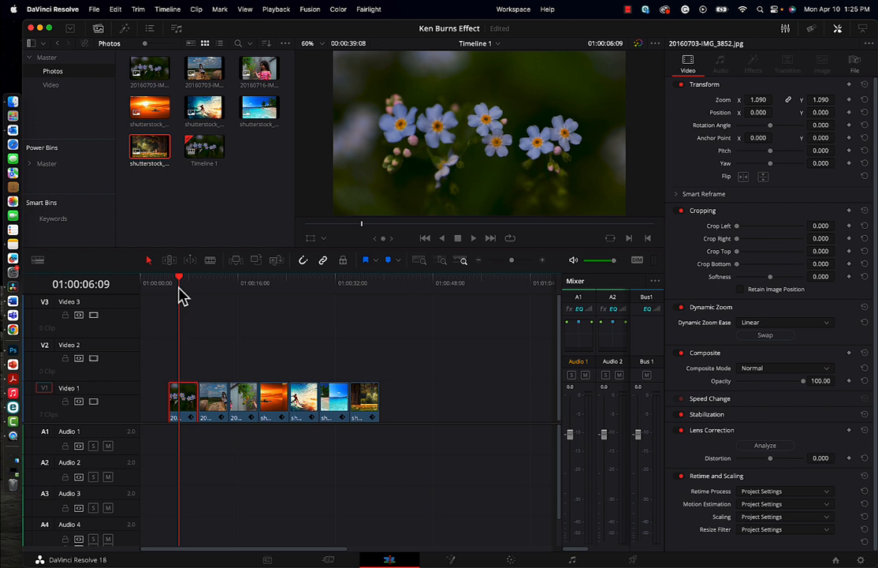
# Step: Place the playhead on the blue-flowers photo clip
pyautogui.click(473, 238)
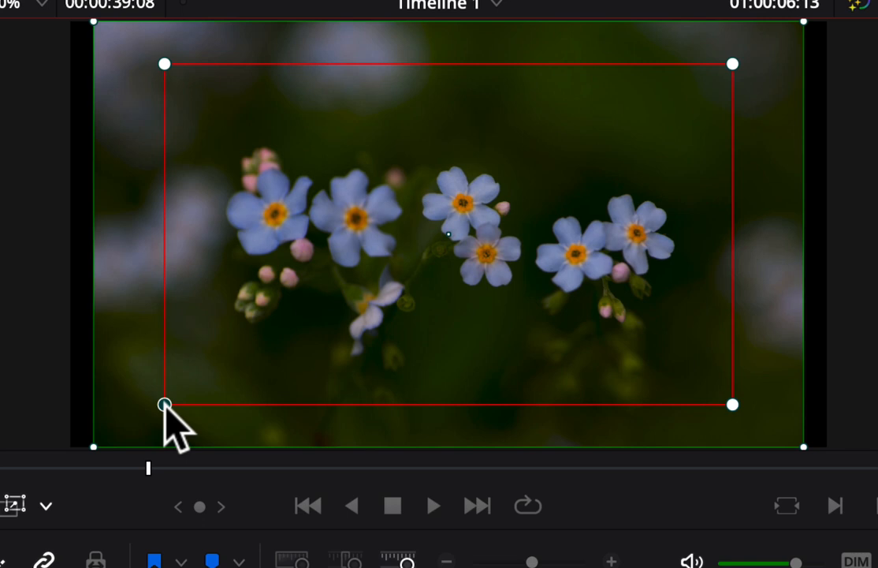
# Step: Shrink the flower photo's red end rectangle inward for a push-in
pyautogui.moveTo(164, 405); pyautogui.dragTo(113, 434)
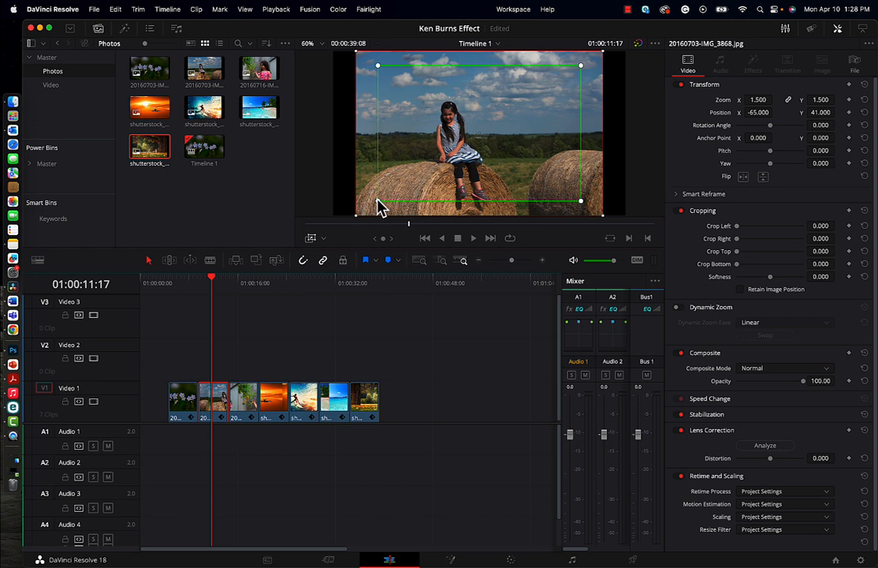
pyautogui.moveTo(380, 207)
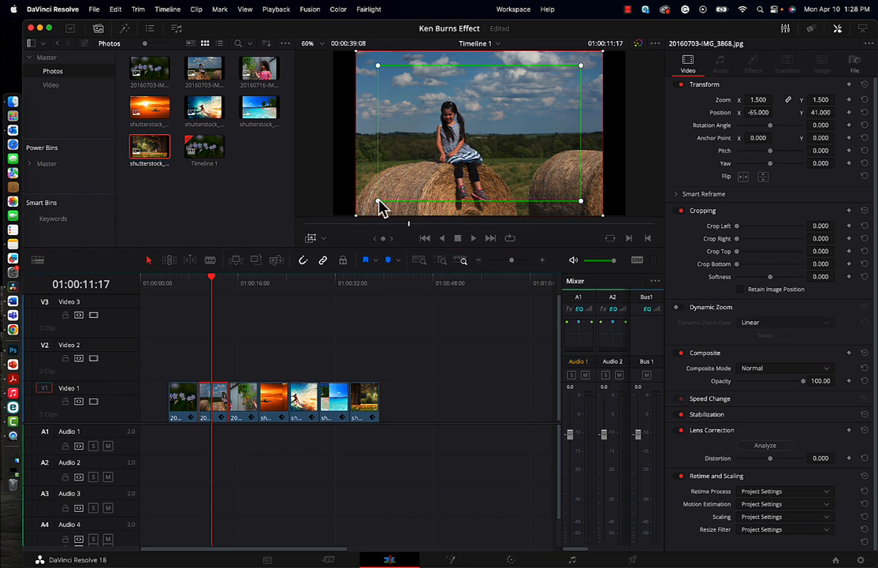
# Step: Adjust the push-in framing on the hay-bale girl photo
pyautogui.click(682, 307)
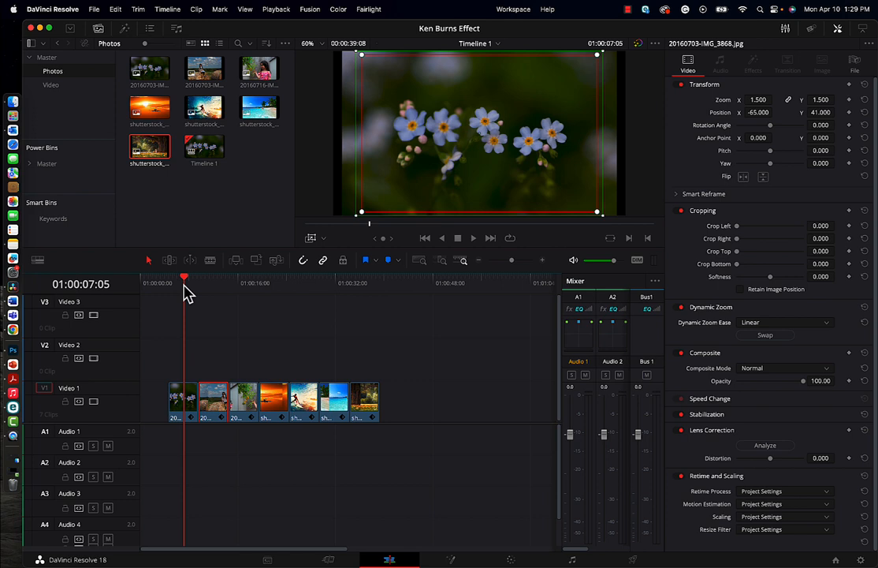
# Step: Preview the push-ins by jumping to the tree-reading and tomato-picking photos
pyautogui.click(473, 237)
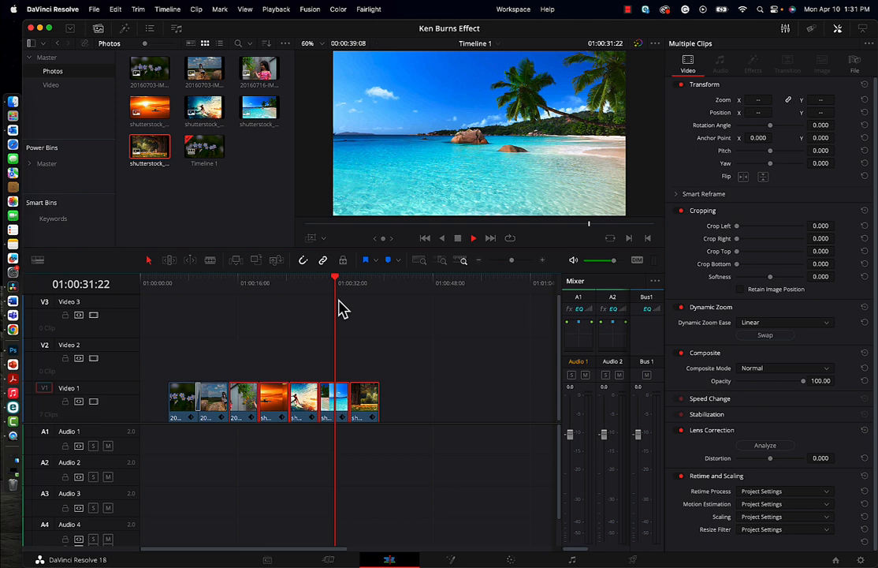
pyautogui.click(367, 283)
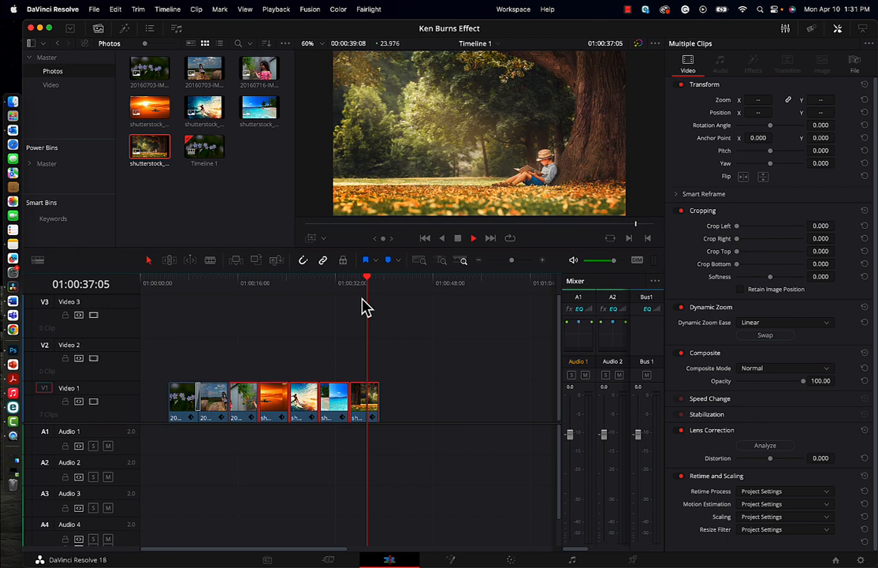
pyautogui.click(229, 278)
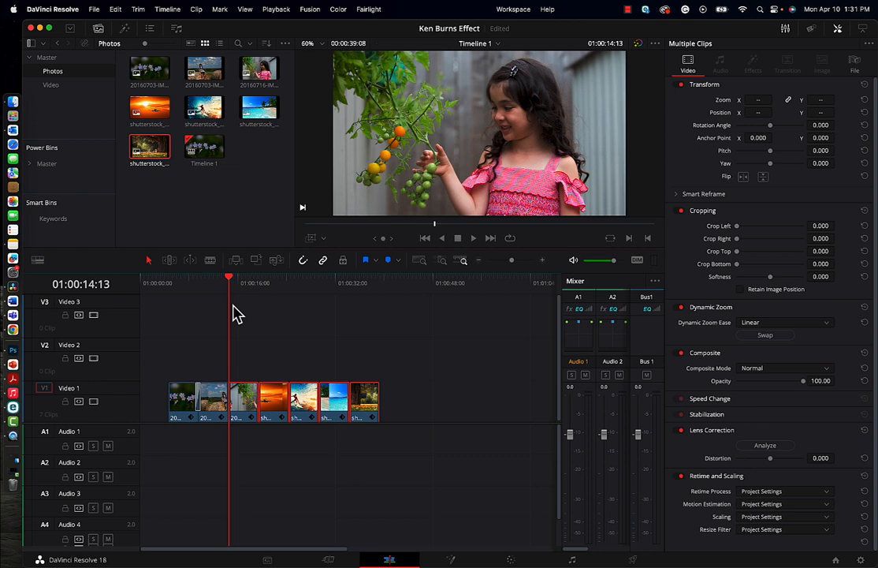
# Step: Select a later photo clip and review the tree-reading photo's push-in
pyautogui.click(244, 400)
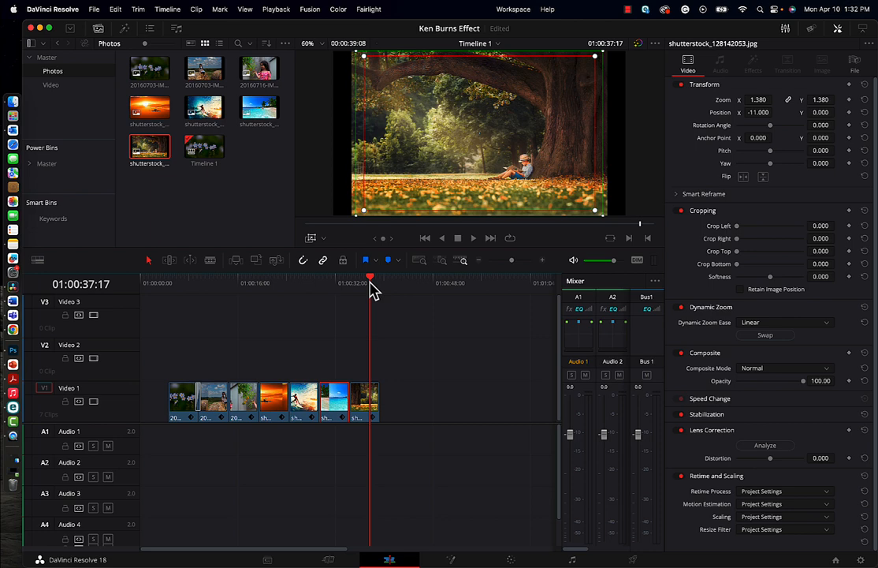
pyautogui.click(242, 283)
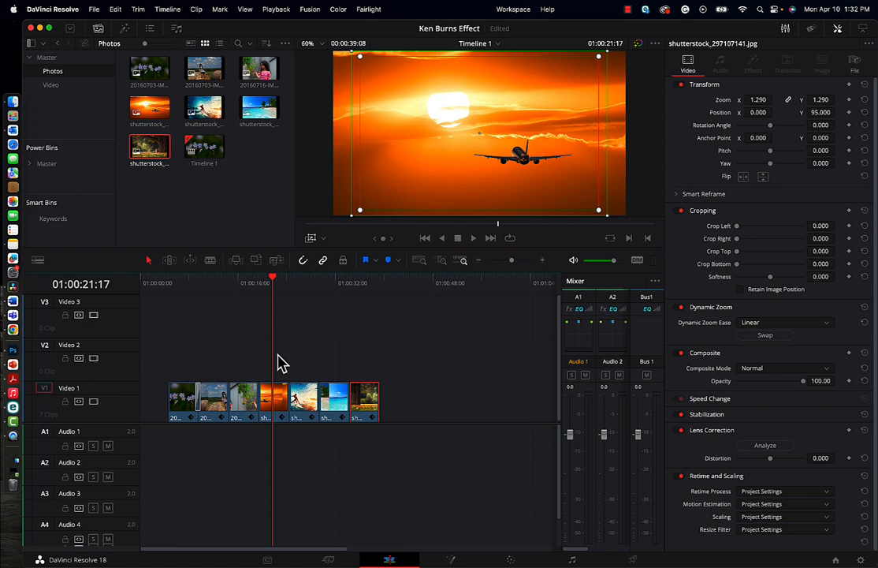
# Step: Go to the sunset airplane photo and play the timeline from that clip
pyautogui.click(260, 282)
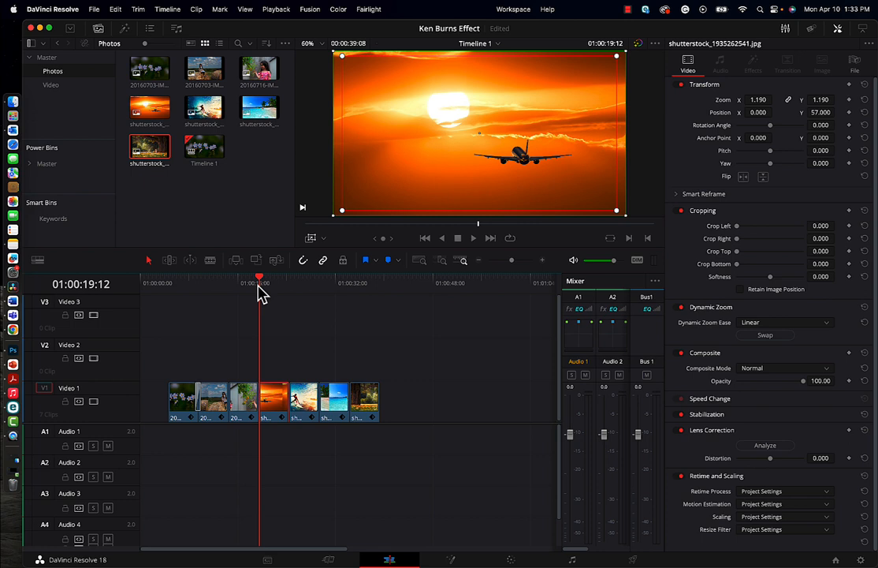
pyautogui.click(473, 237)
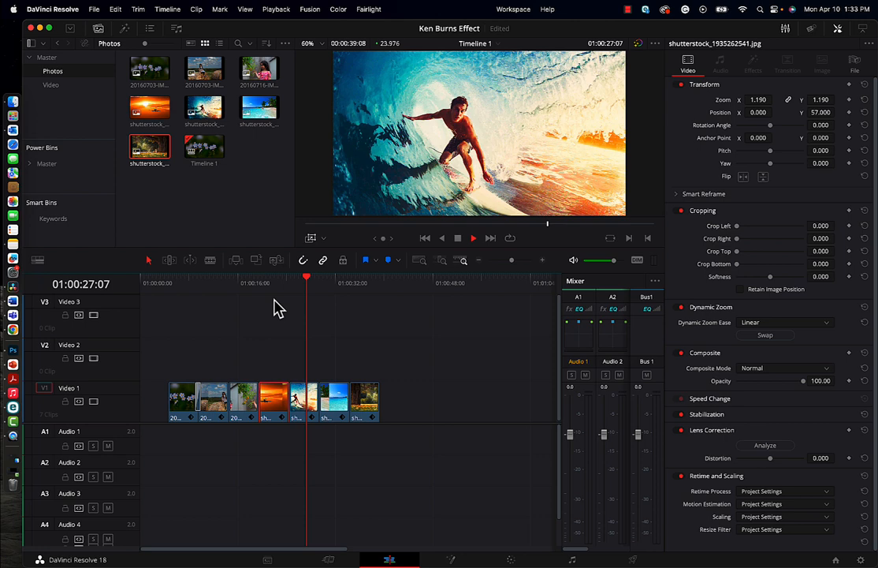
pyautogui.click(342, 282)
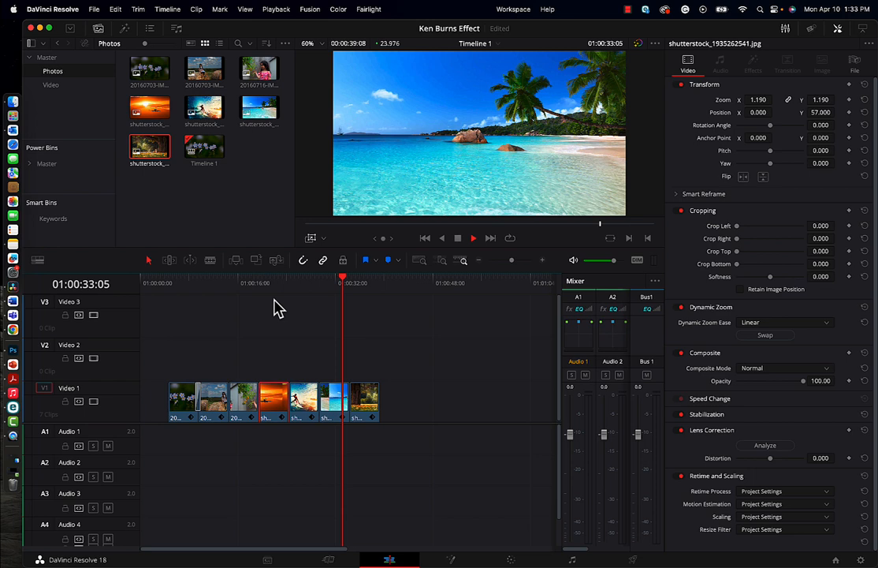
pyautogui.click(378, 282)
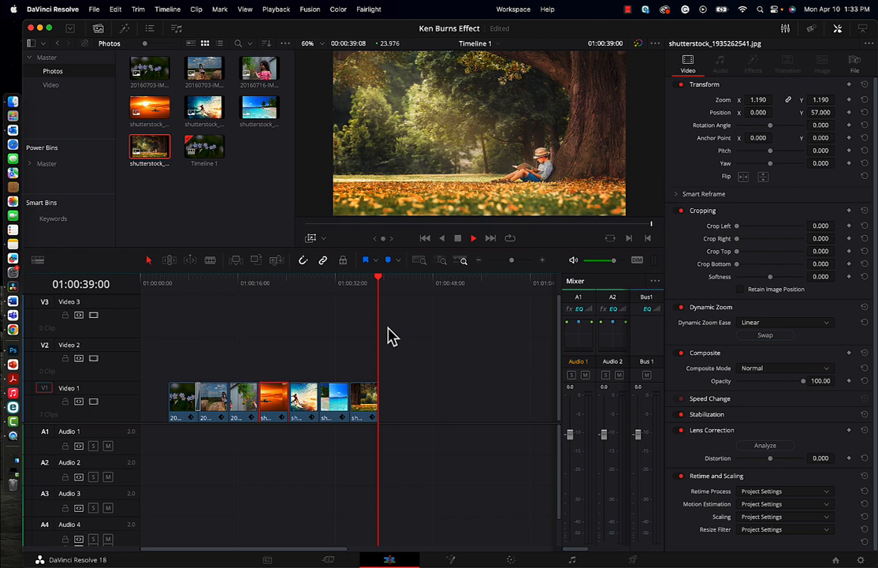
pyautogui.click(50, 84)
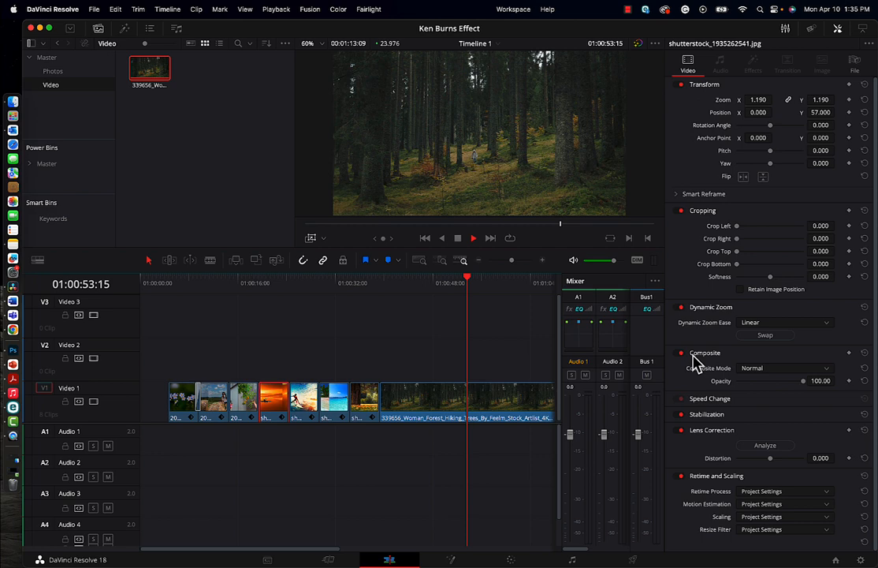
# Step: Select the forest-hiking video clip on the timeline
pyautogui.click(764, 334)
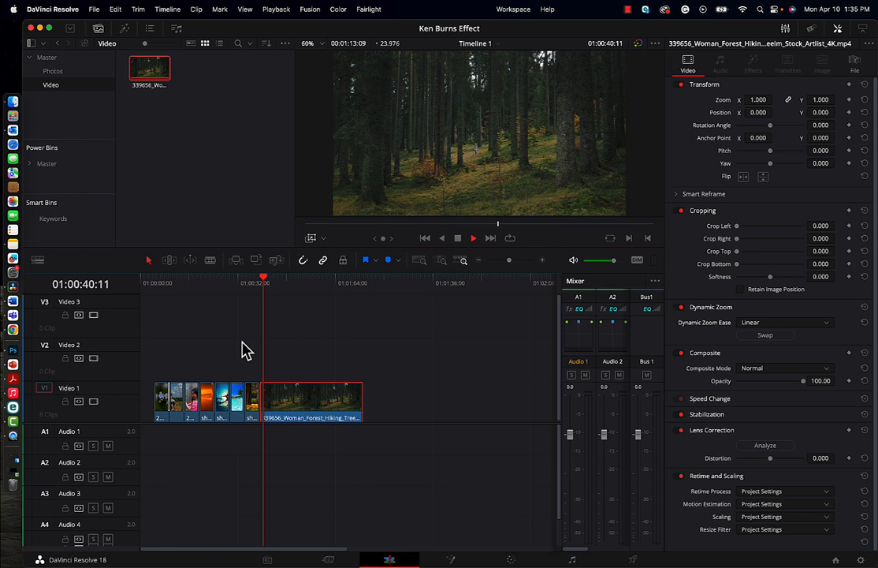
# Step: Place the playhead on the shortened forest clip to preview its push-in
pyautogui.click(473, 237)
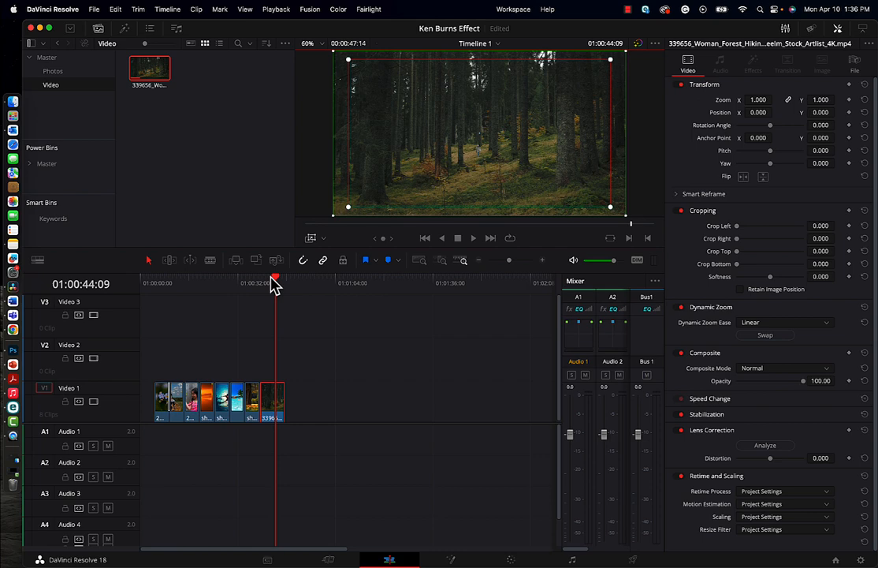
pyautogui.click(473, 237)
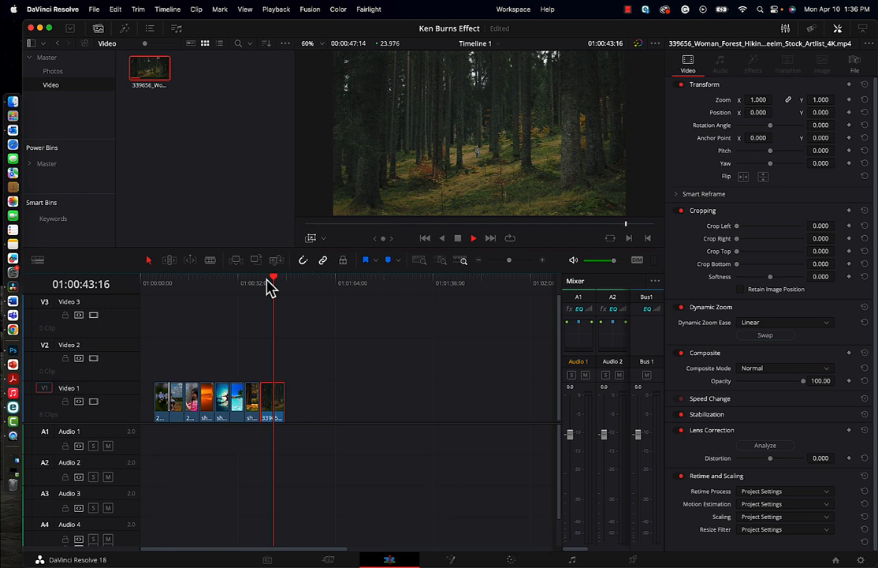